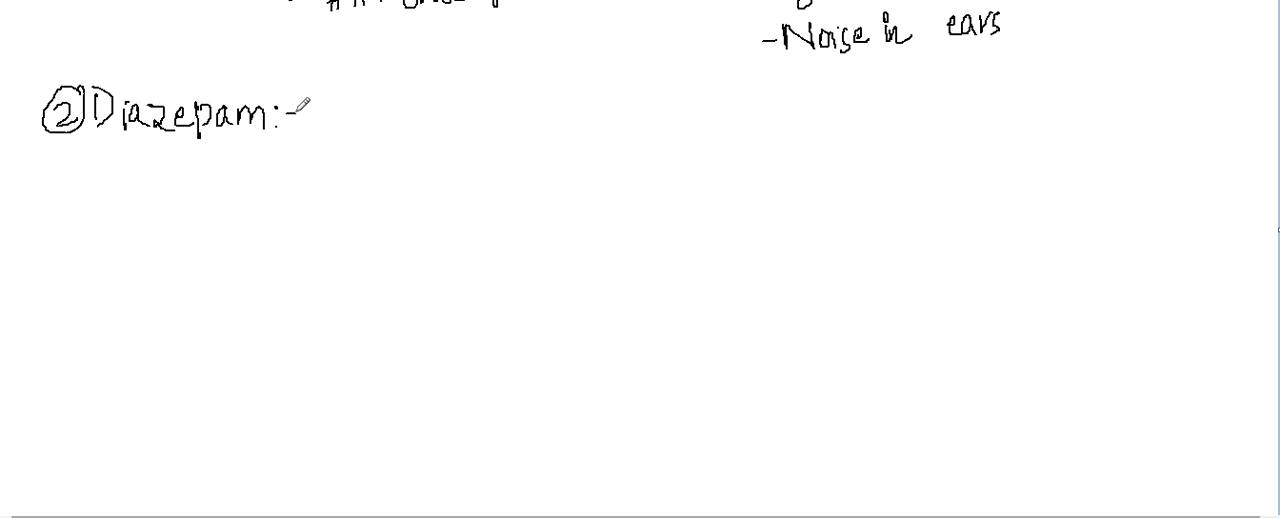
mouse_move(234, 140)
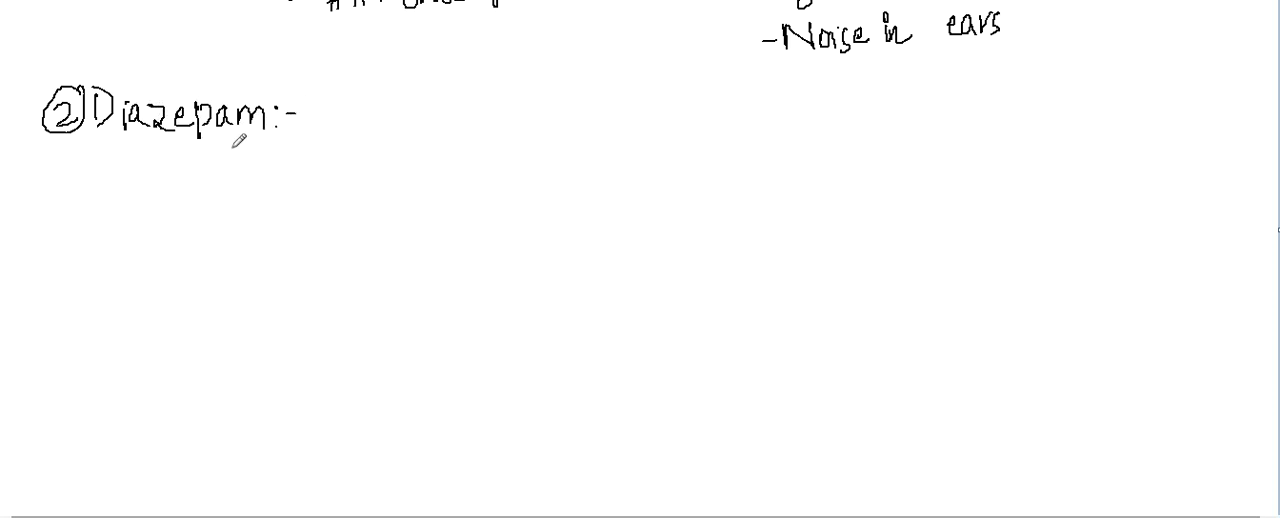
mouse_move(232, 148)
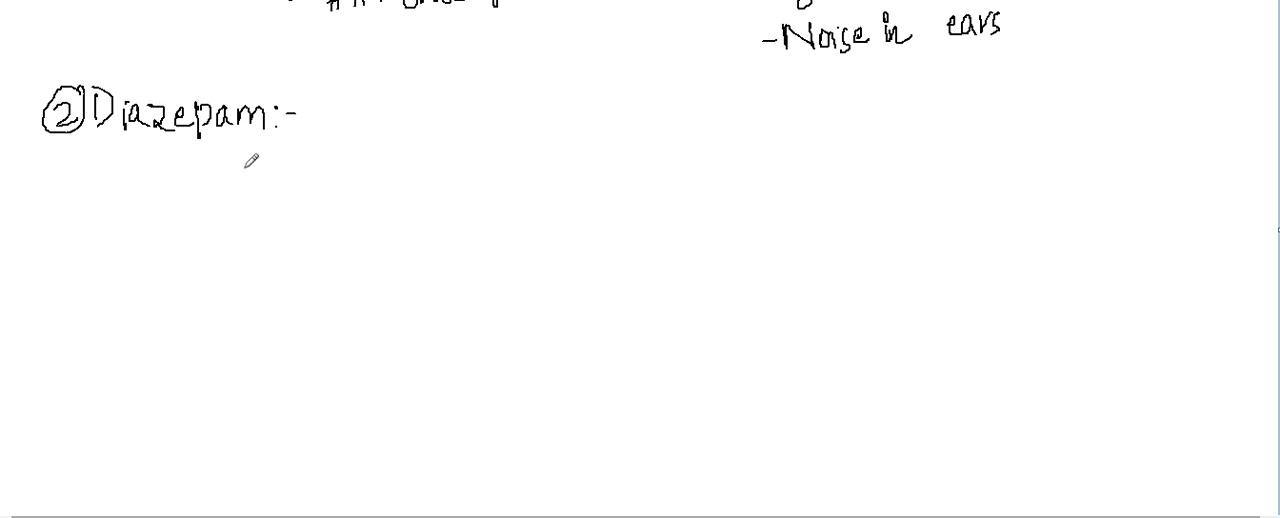
text(Dose)
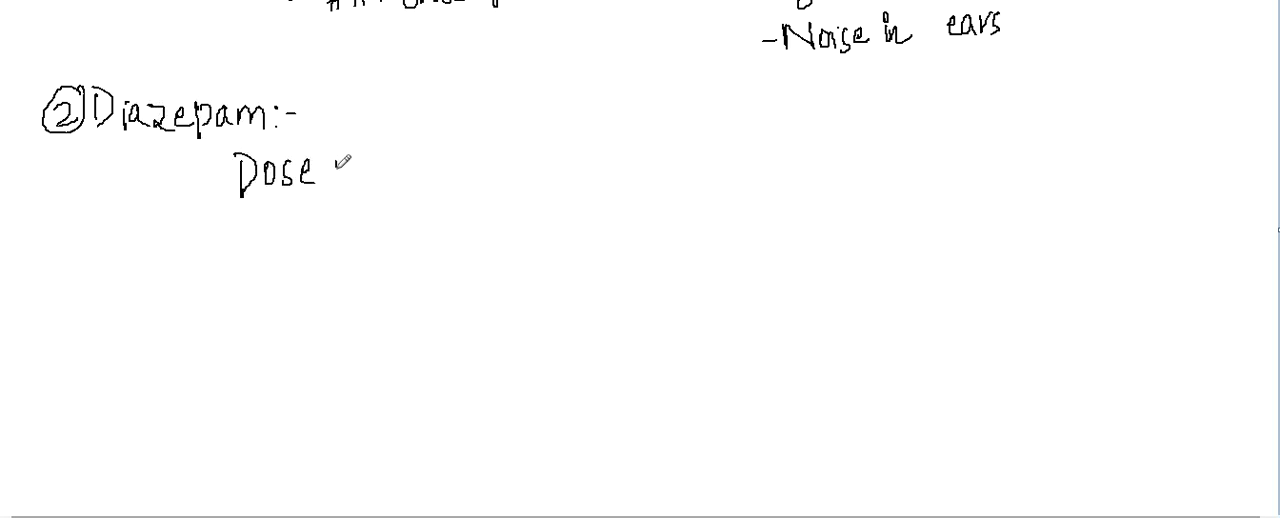
text(5)
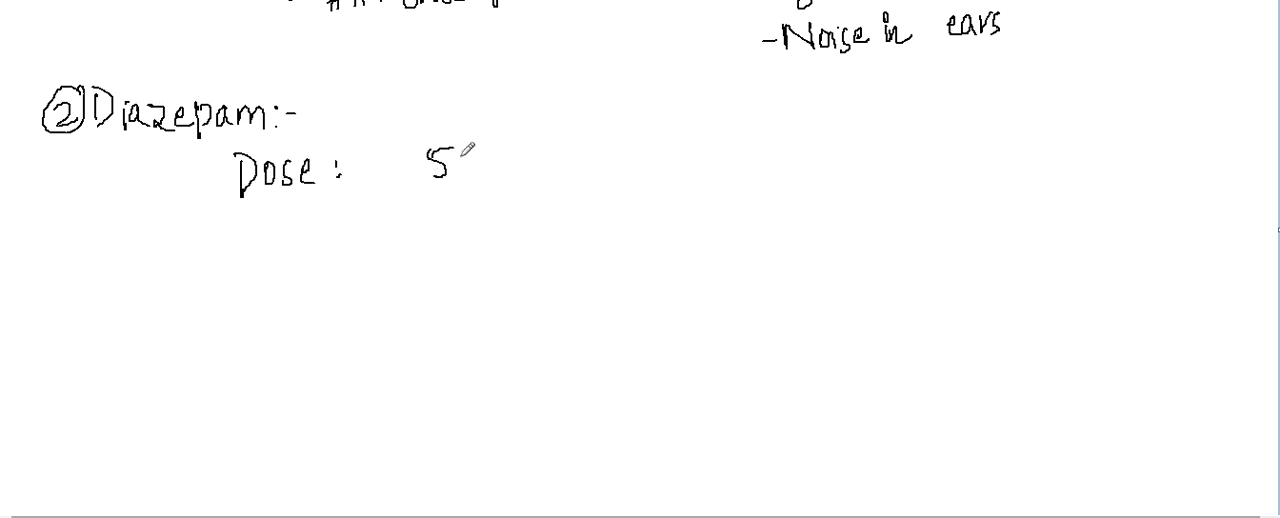
text(-10 mg)
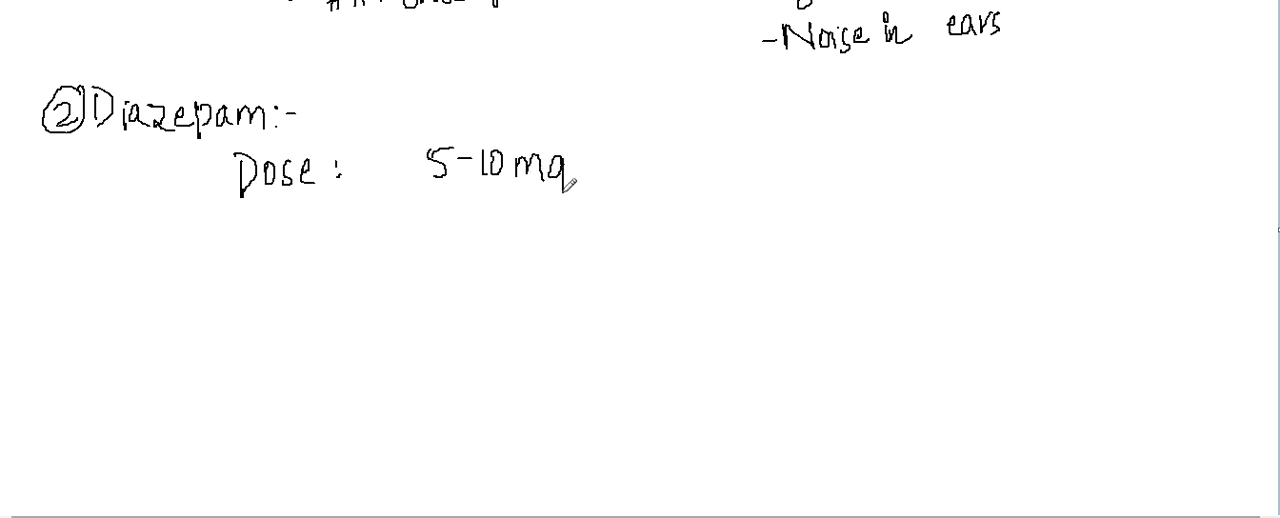
text(oral)
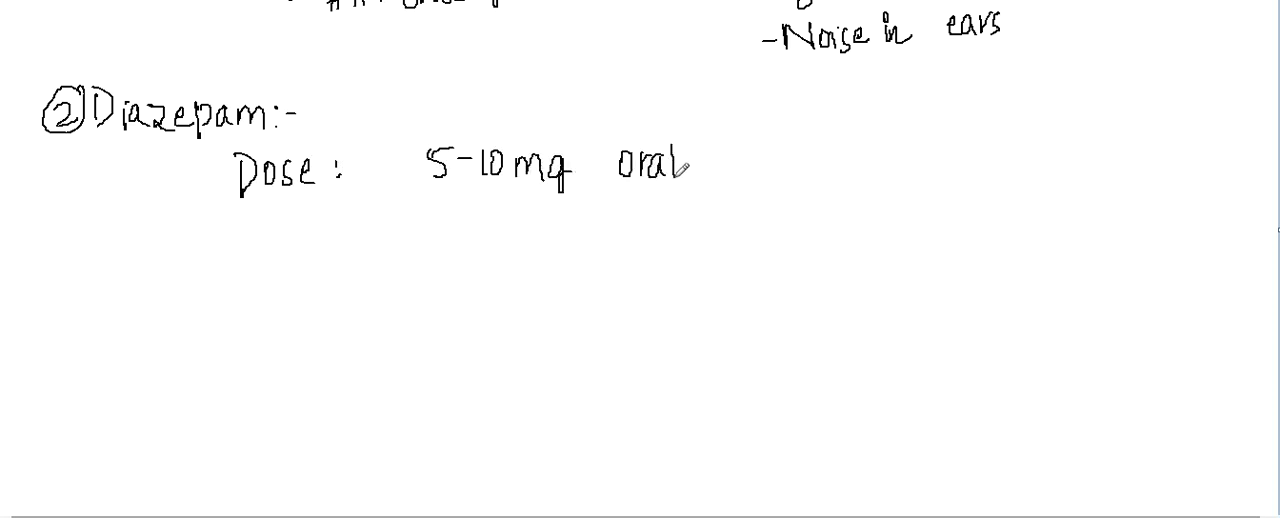
text(orally h)
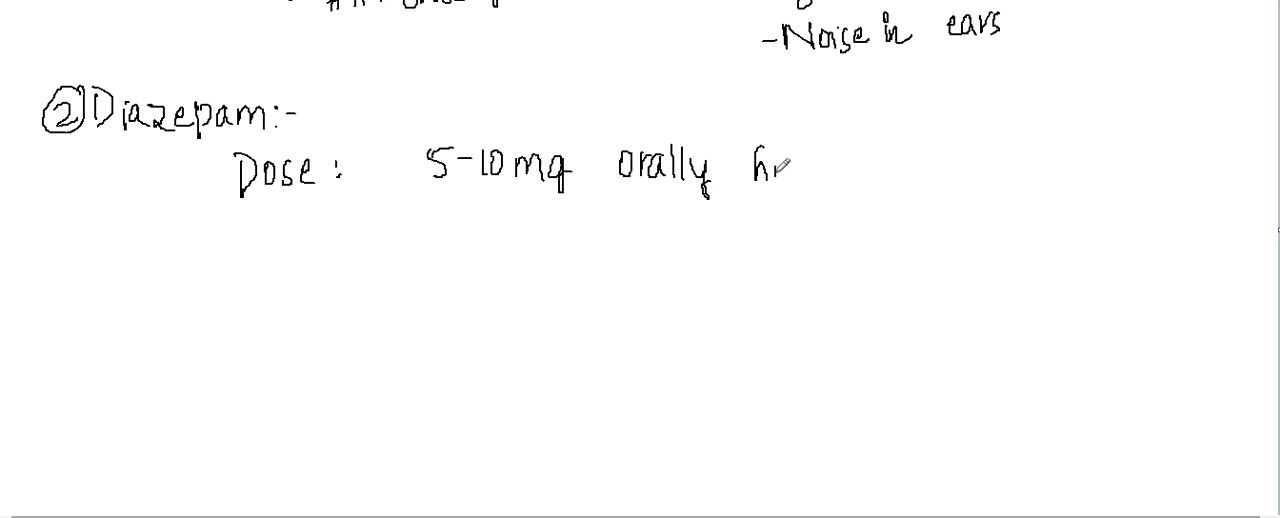